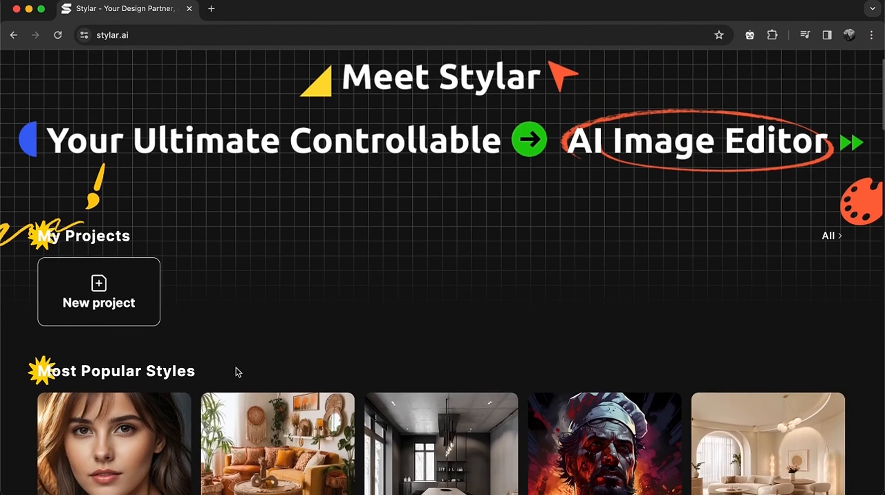
Step: Apply the project settings and fit the canvas to the house photo at 1536×1028
scroll("down", 3)
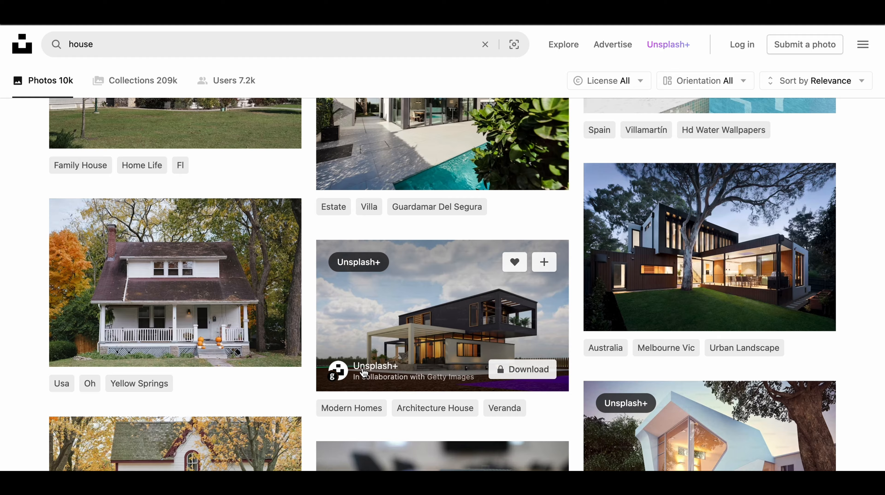
scroll("down", 3)
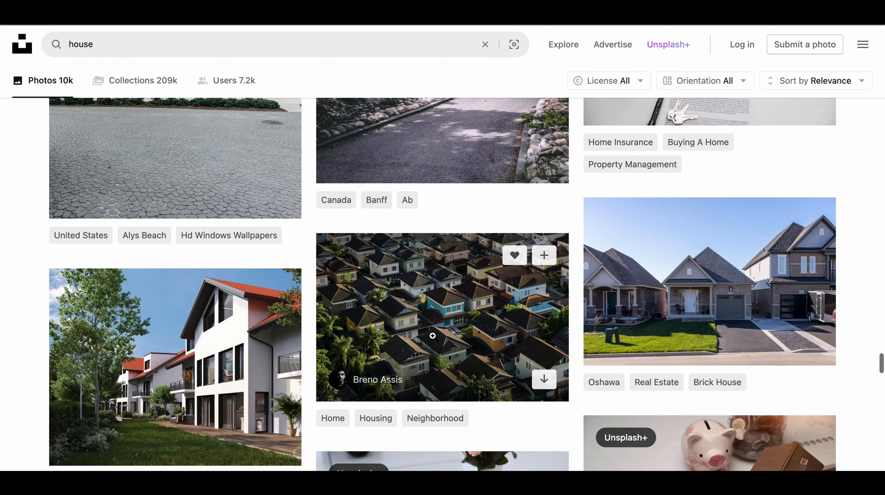
scroll("down", 3)
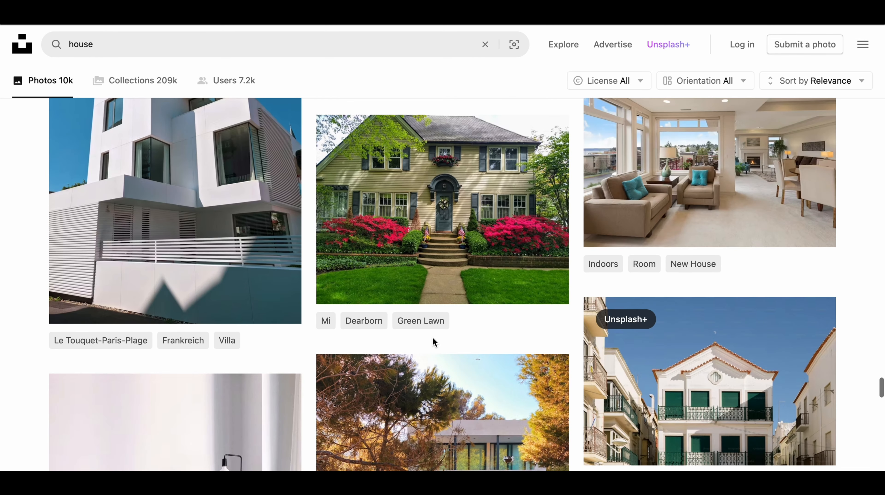
scroll("down", 3)
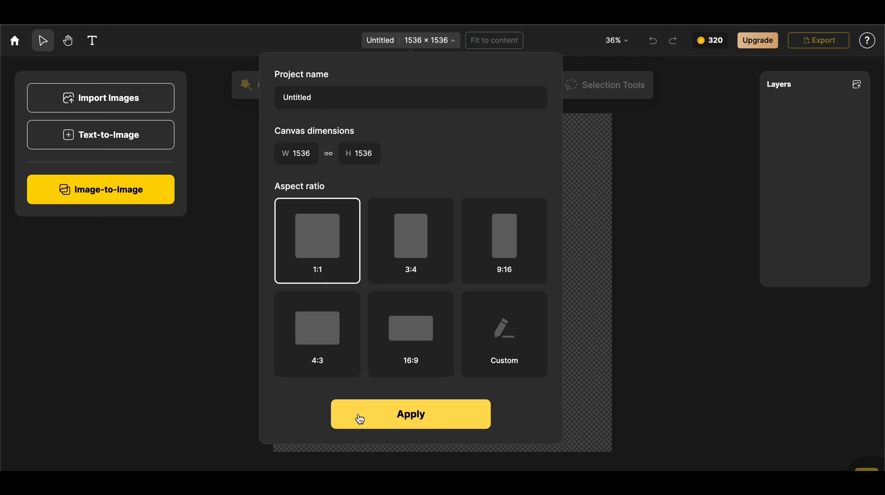
left_click(410, 414)
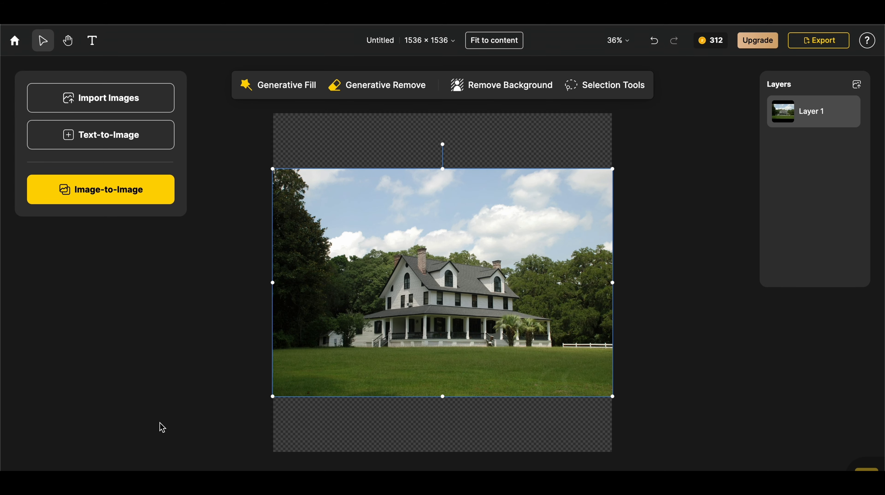
left_click(493, 40)
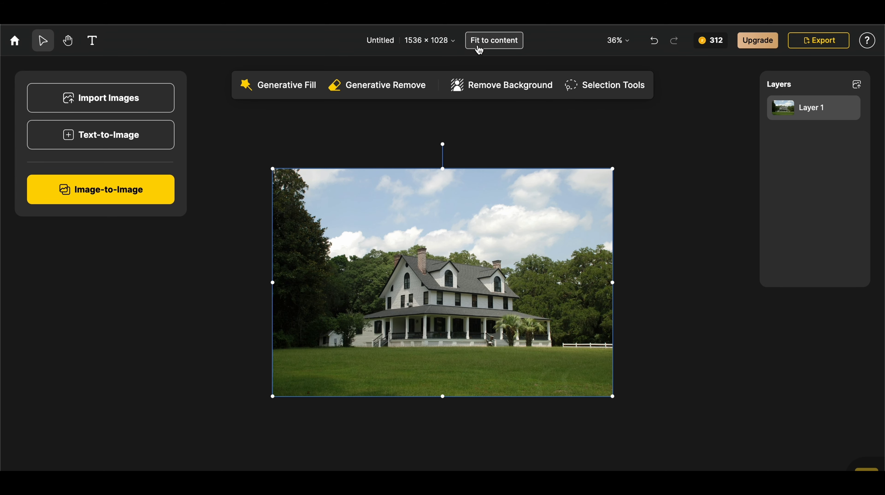
left_click(101, 189)
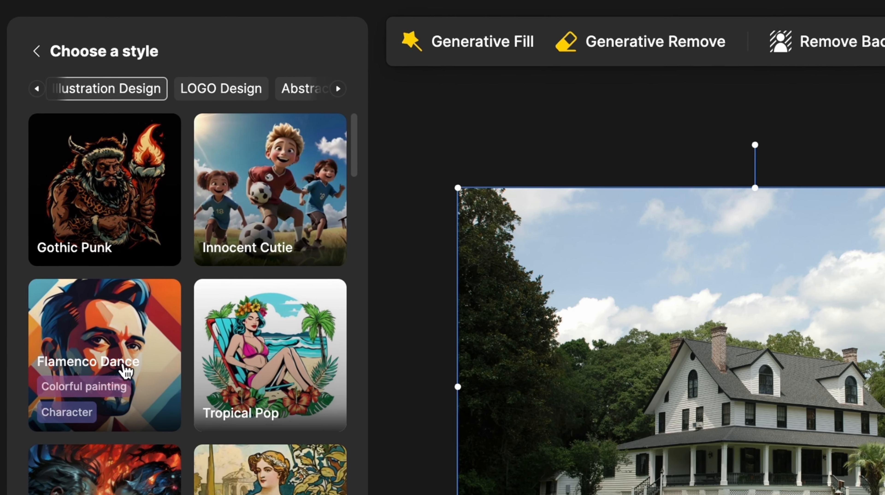
Step: Stylarize the house in Innocent Cutie, then in Flamenco Dance at style intensity 0.6
left_click(269, 190)
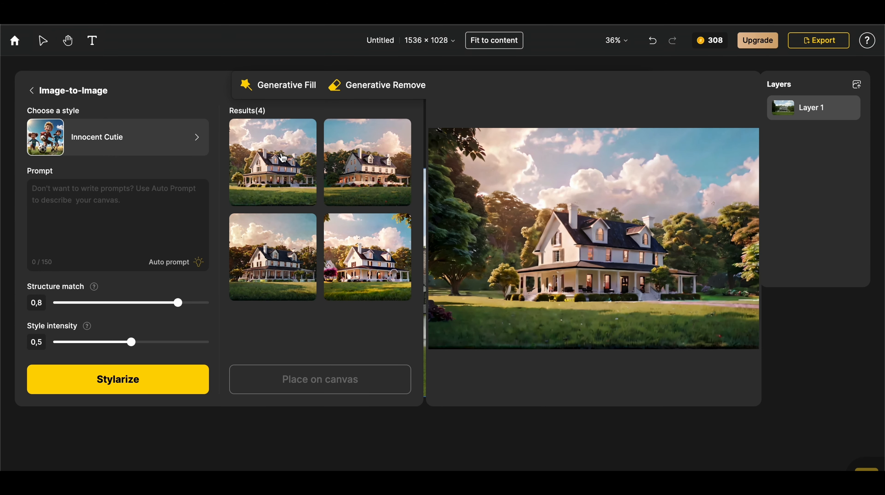
left_click(384, 175)
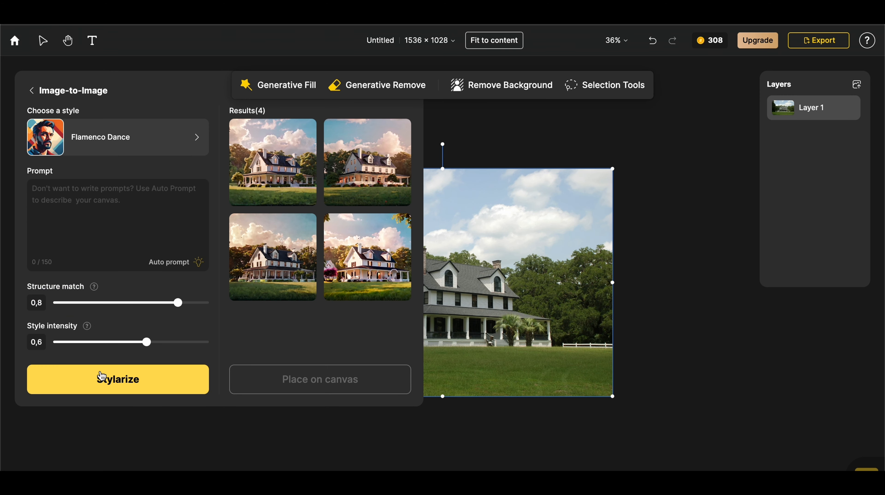
left_click(101, 381)
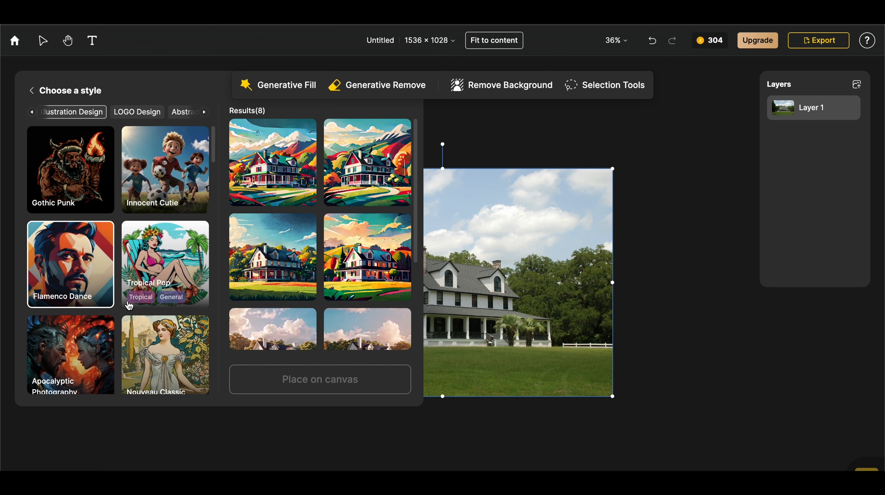
Step: Stylarize the house in Apocalyptic Photography, then Ethereal Enchantments at style intensity 0.4
left_click(69, 356)
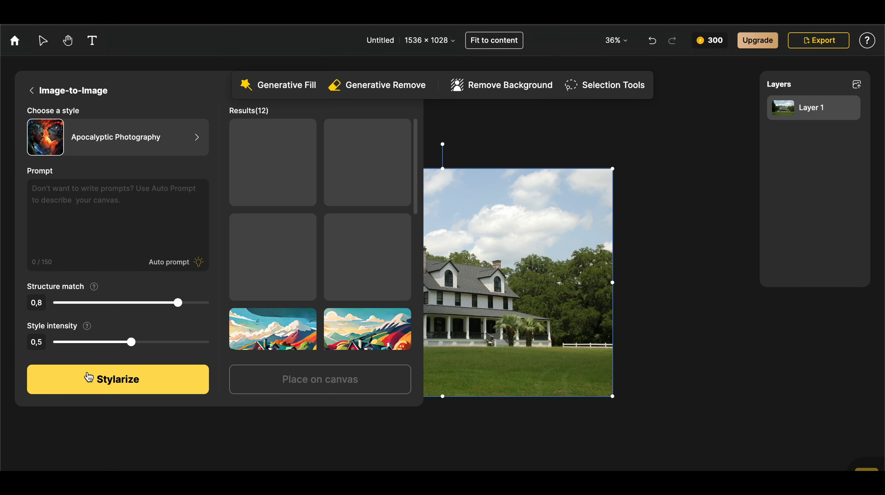
left_click(117, 380)
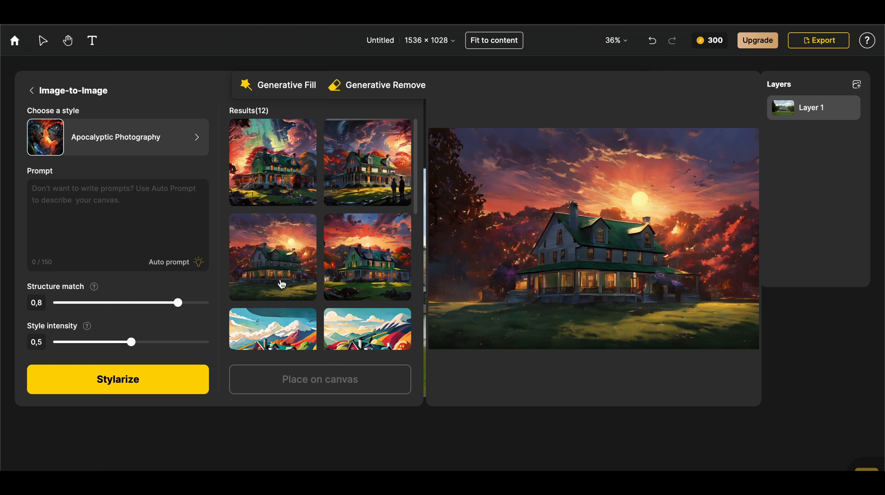
left_click(365, 172)
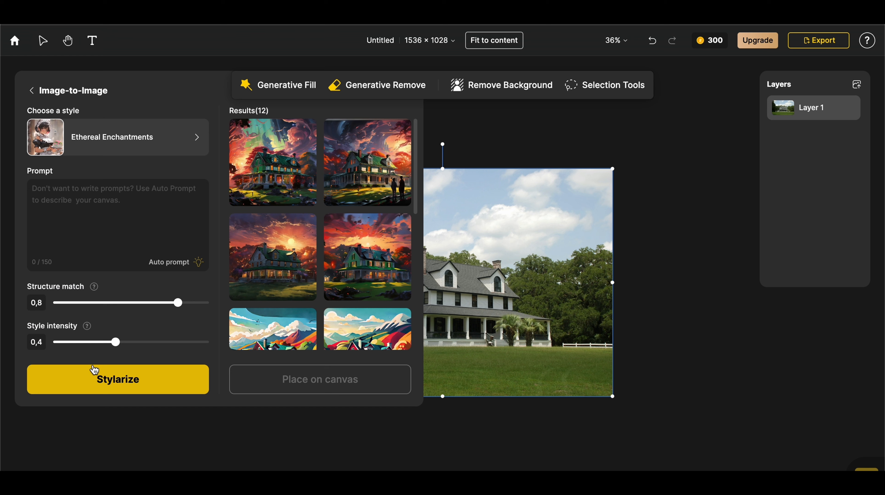
left_click(117, 379)
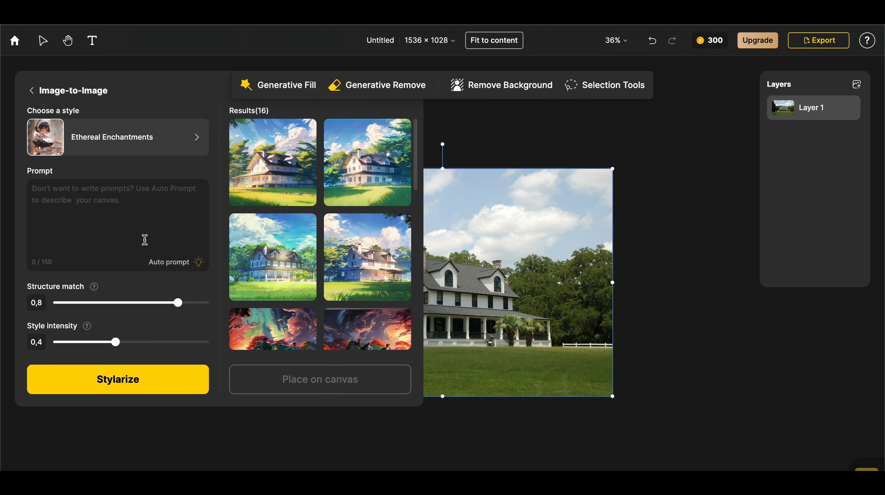
left_click(271, 164)
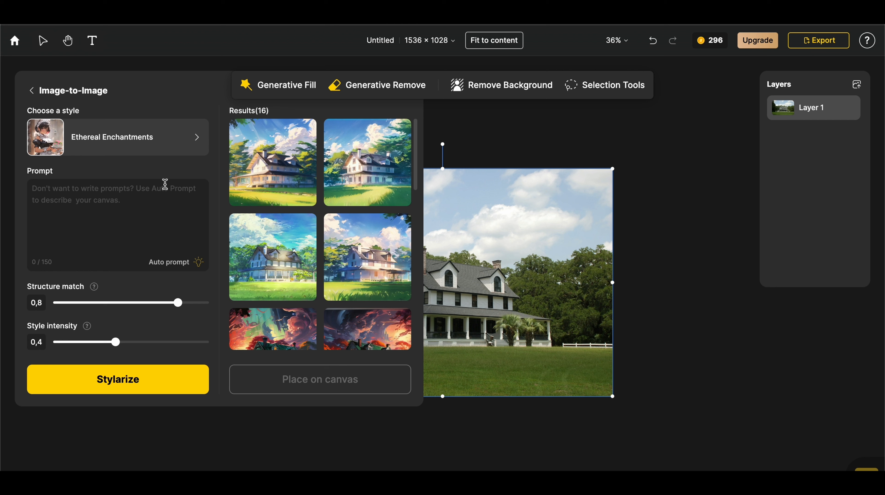
Step: Stylarize the house in Serene Nature, Delicate Aquarelle and American Story styles
left_click(112, 138)
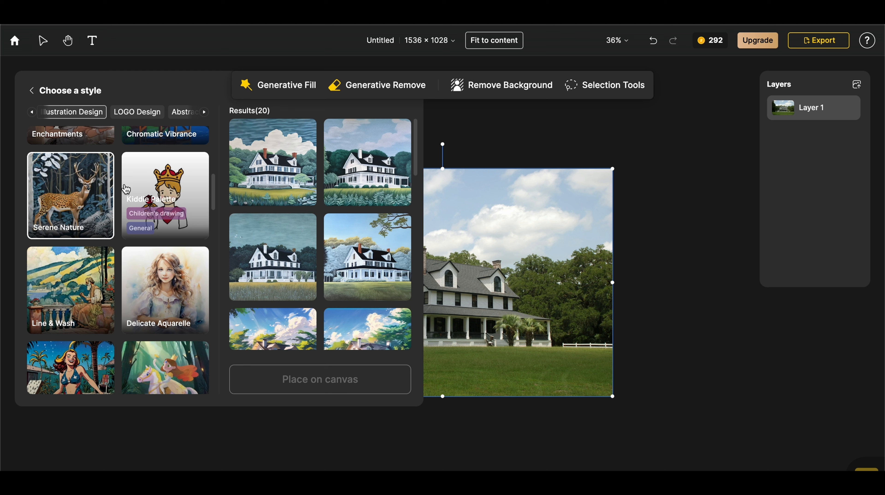
mouse_move(138, 290)
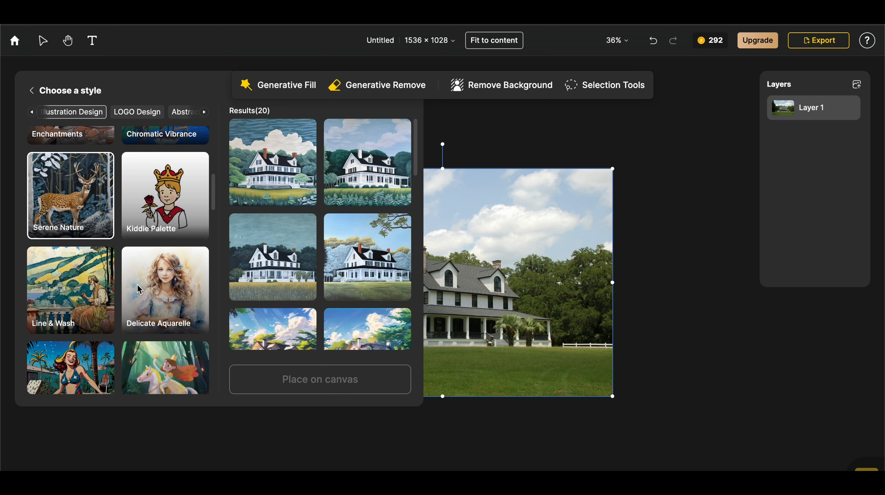
left_click(165, 290)
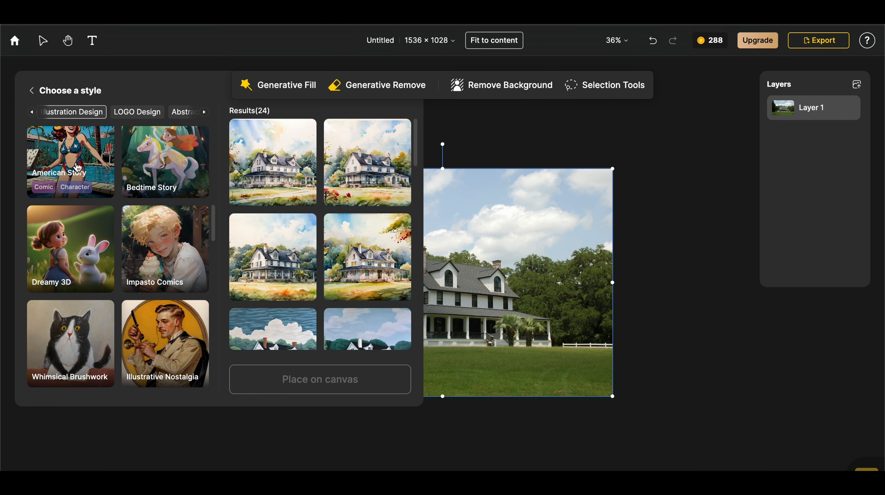
left_click(70, 162)
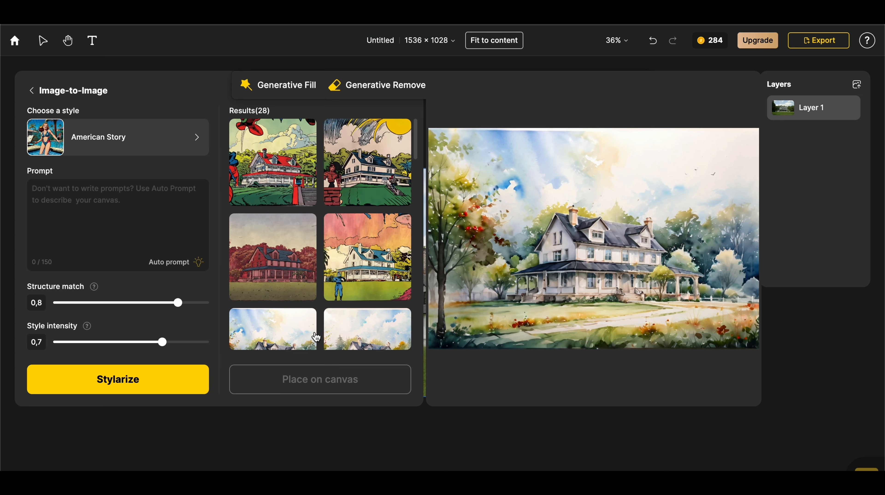
left_click(362, 161)
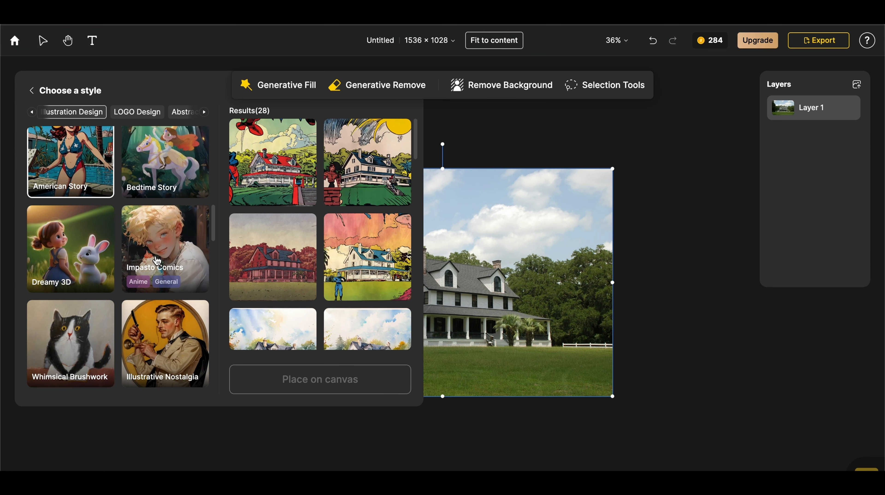
Step: Generate Impasto Comics versions of the house and pick the first result
left_click(158, 250)
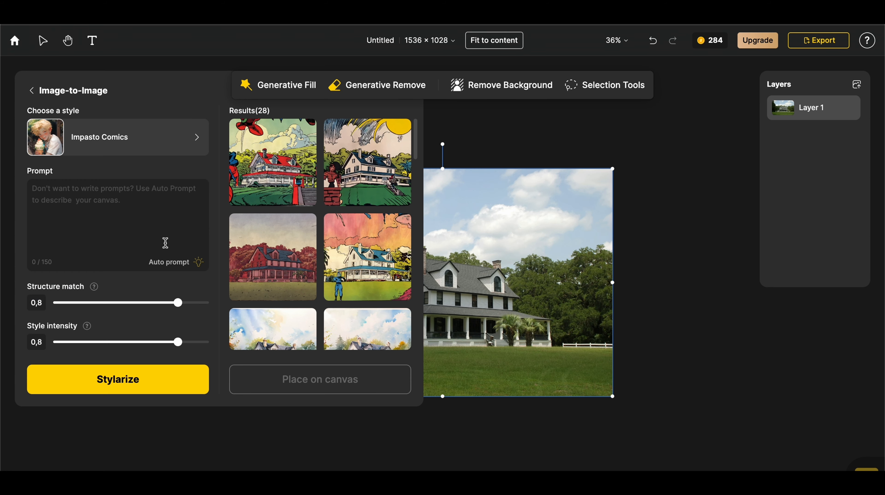
left_click(117, 379)
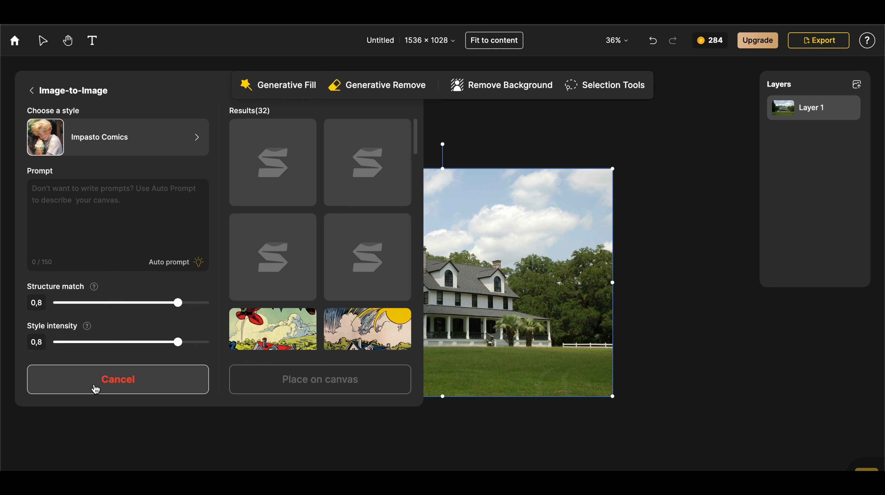
left_click(97, 389)
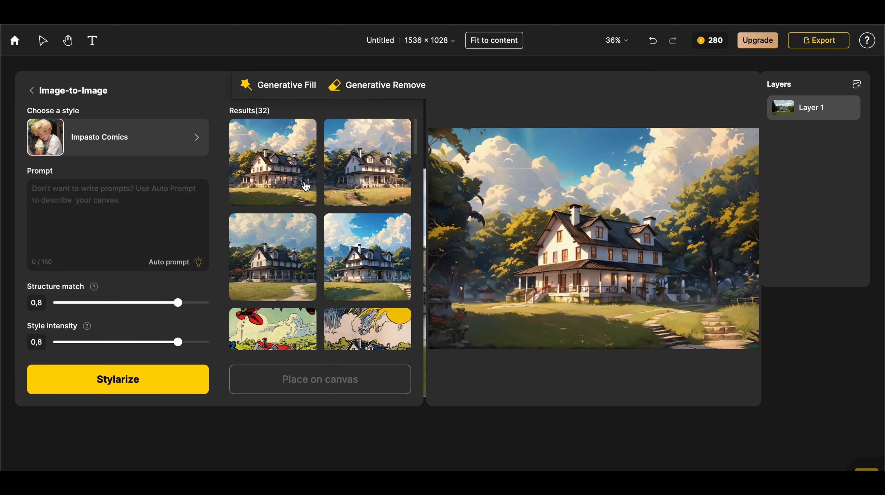
left_click(370, 261)
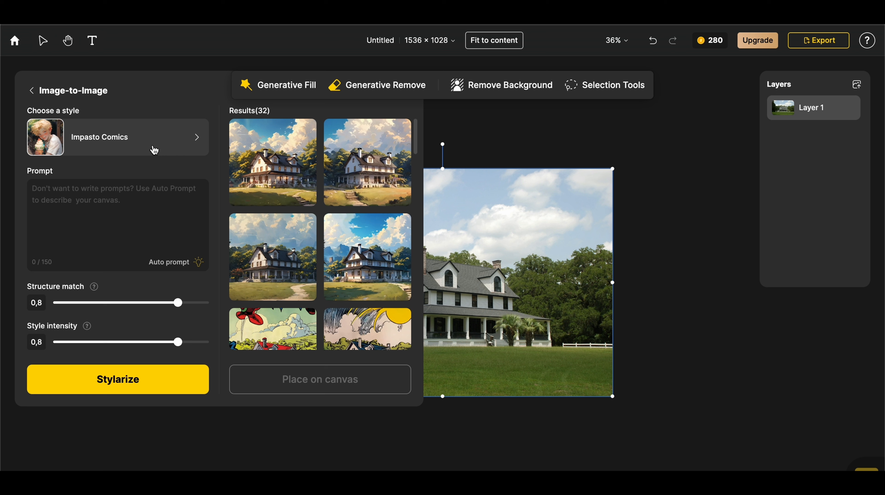
Step: Generate Bedtime Story versions of the house at style intensity 0.7
left_click(118, 137)
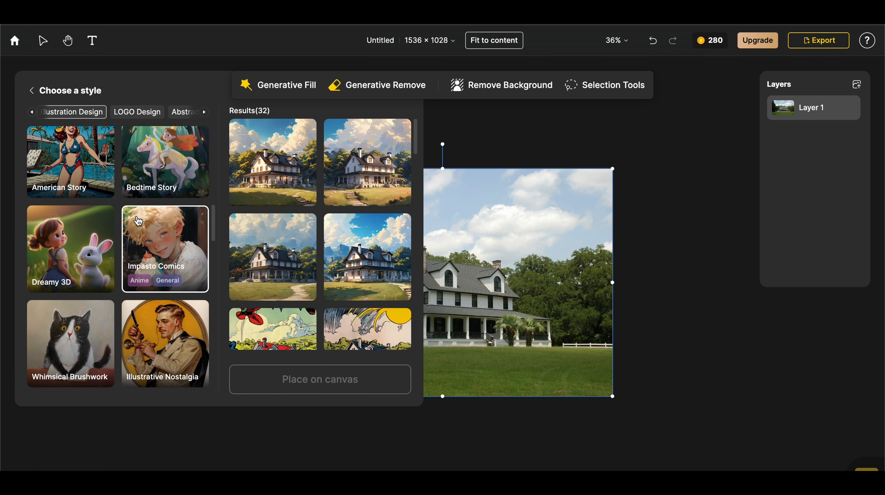
left_click(164, 162)
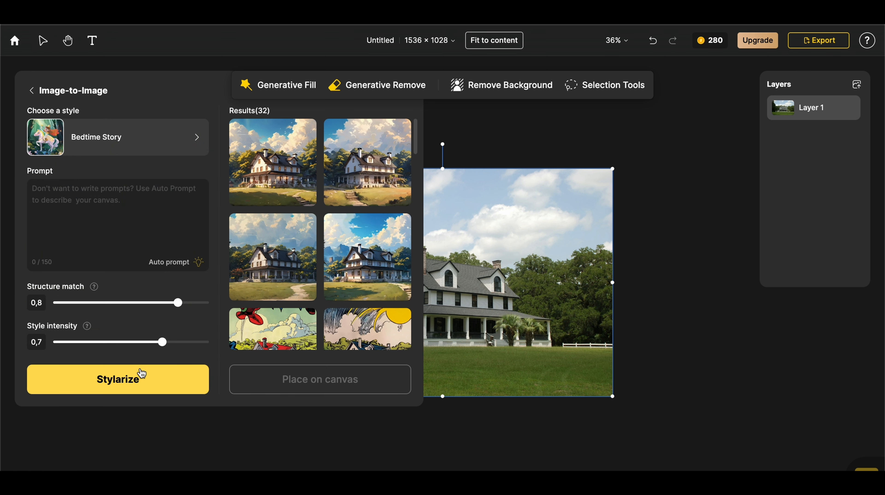
left_click(139, 375)
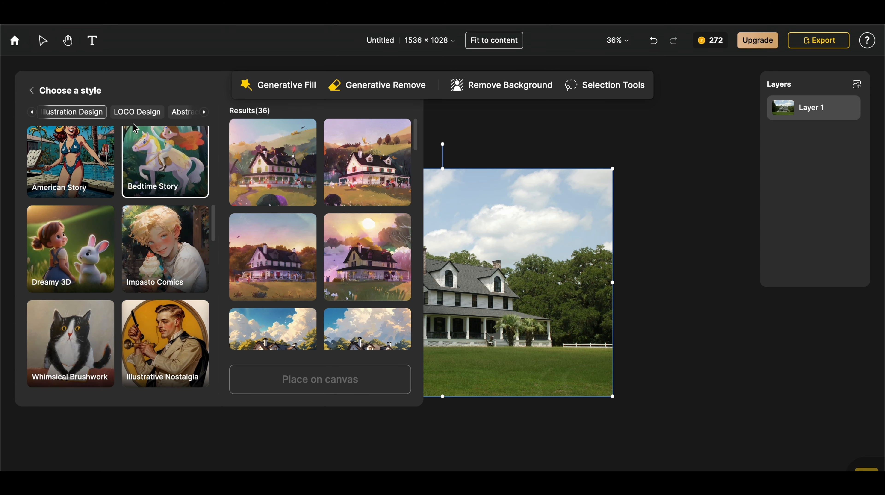
Step: Generate Dreamy 3D and then Vibrant Whimsy versions of the house
left_click(71, 249)
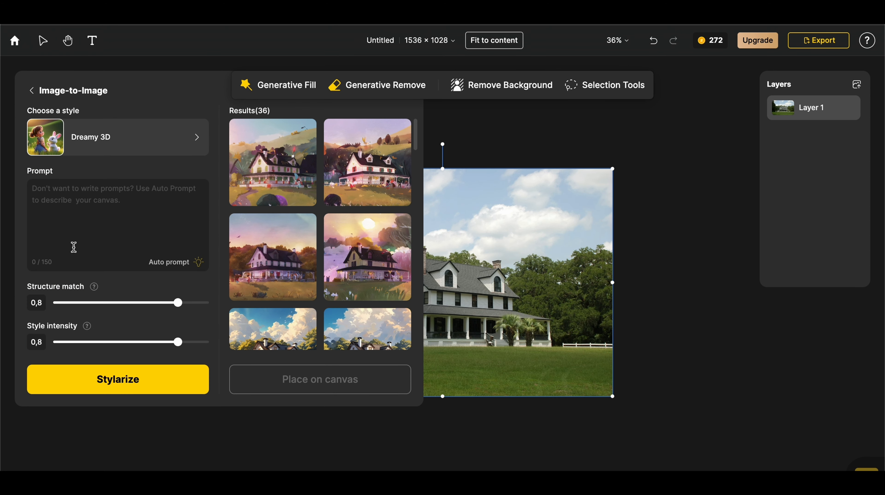
left_click(118, 380)
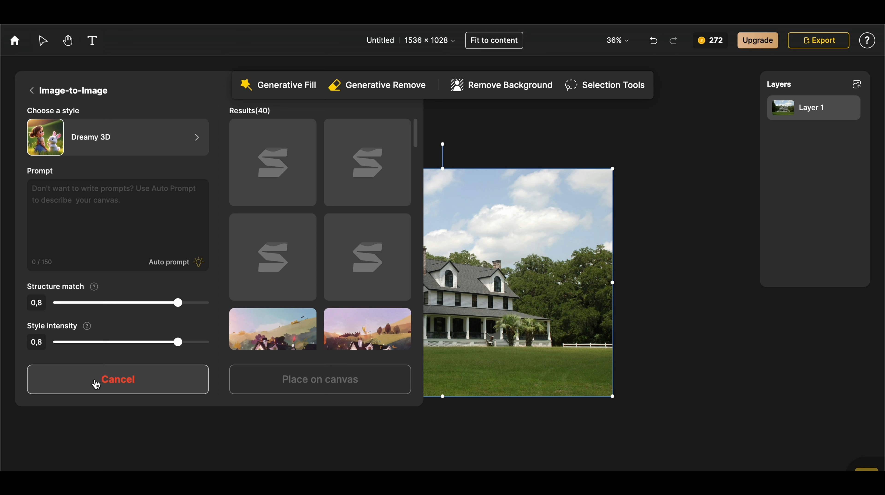
left_click(97, 384)
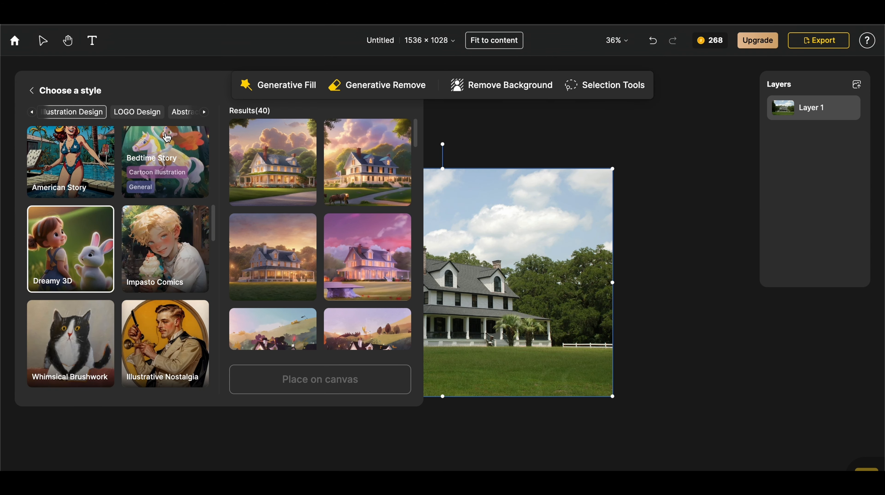
scroll("down", 3)
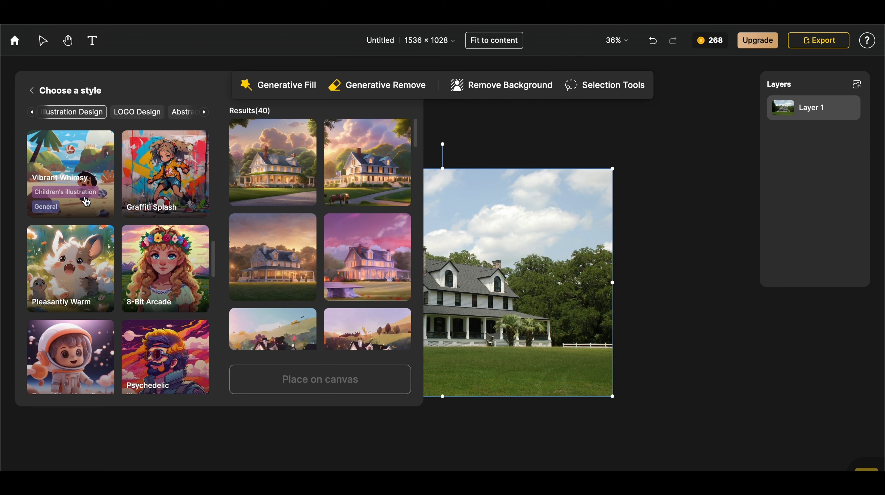
left_click(70, 173)
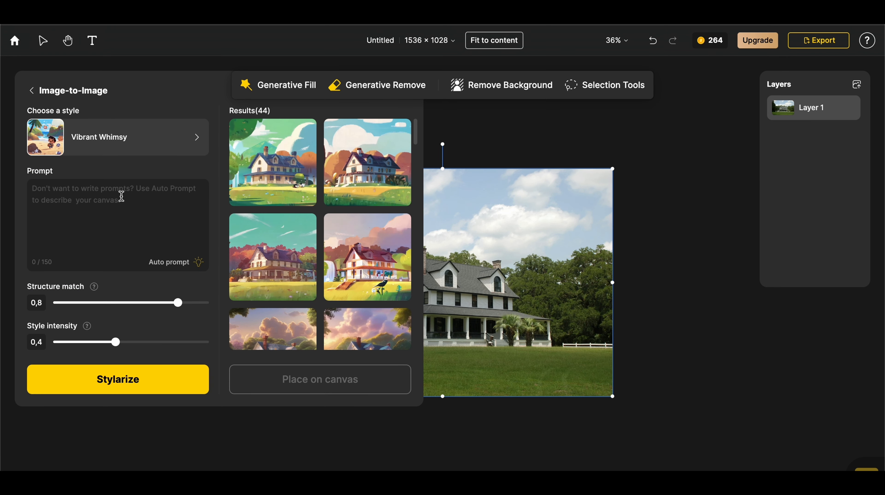
left_click(243, 128)
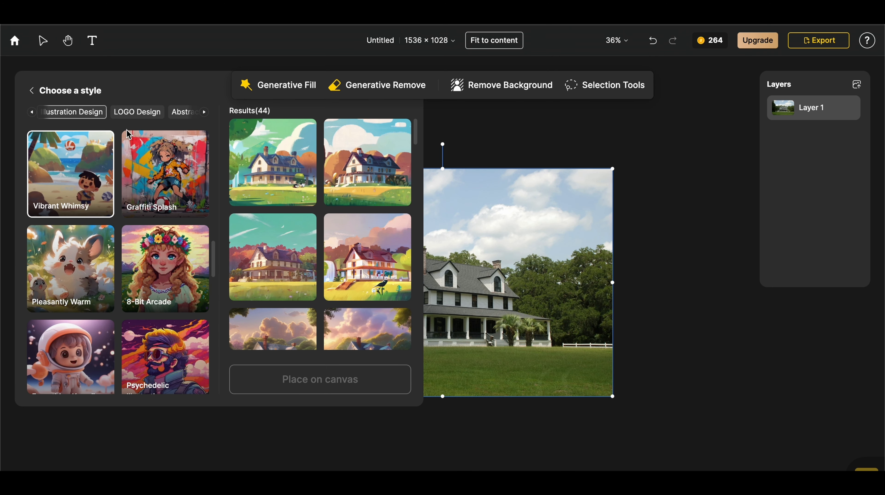
mouse_move(74, 264)
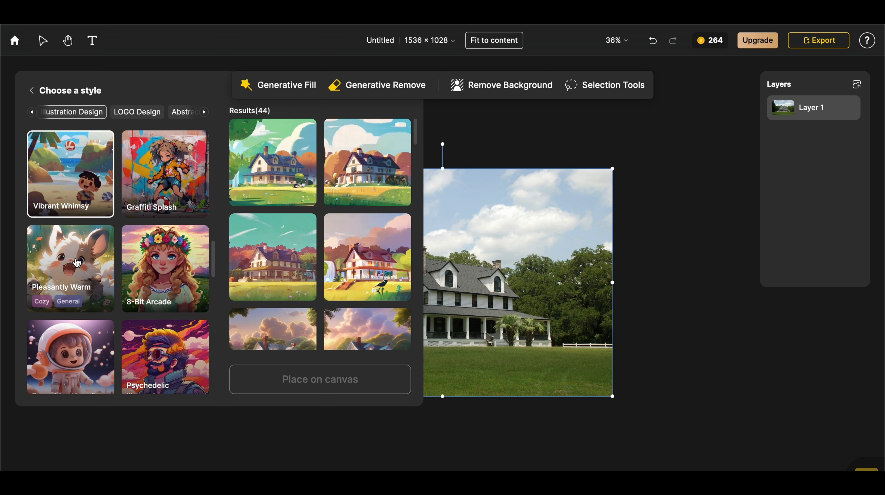
Step: Generate Graffiti Splash, 8-Bit Arcade and Pleasantly Warm versions of the house
left_click(166, 174)
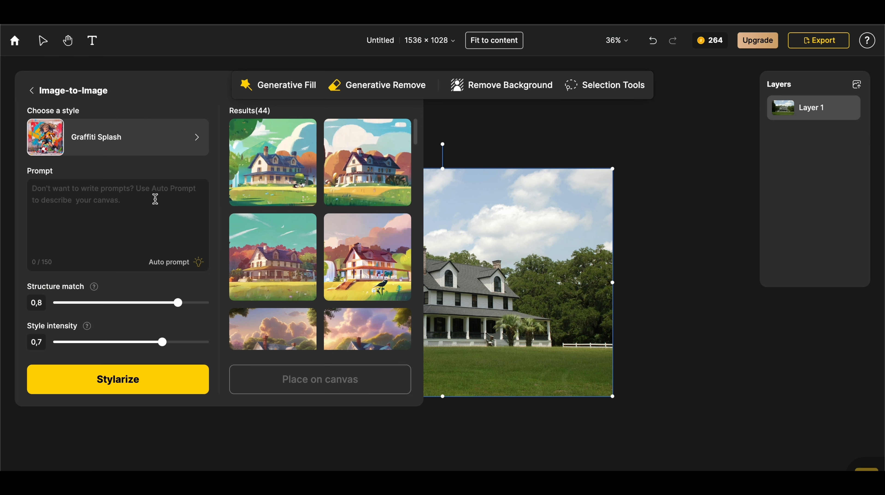
left_click(118, 379)
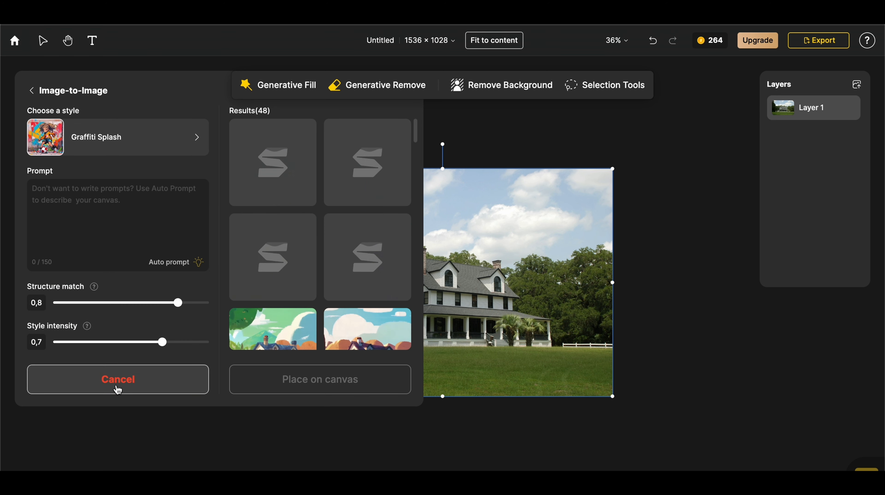
left_click(118, 379)
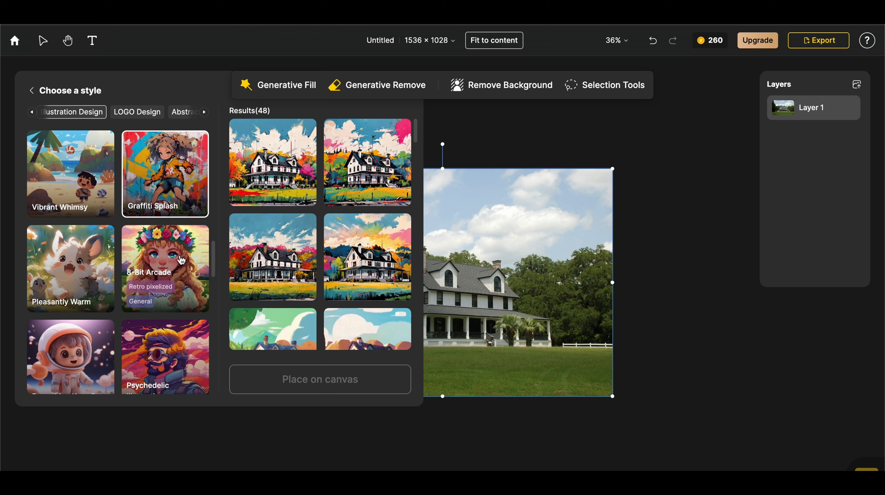
left_click(165, 269)
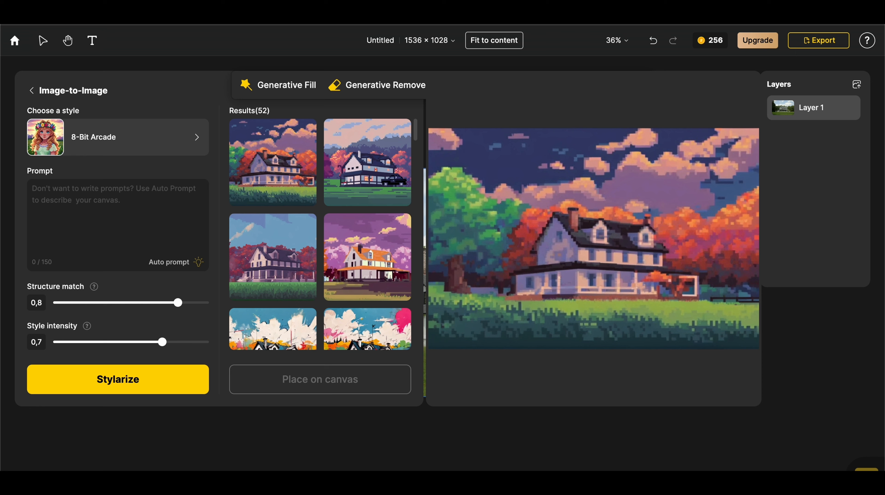
left_click(251, 255)
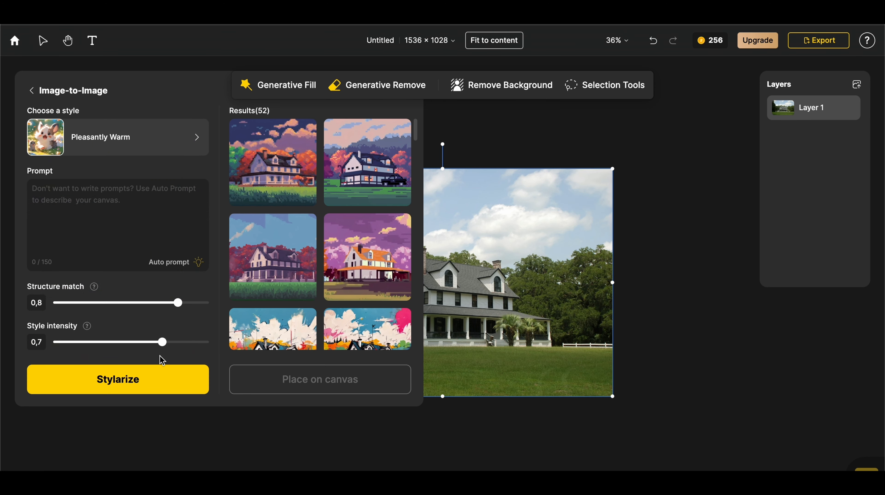
left_click(118, 379)
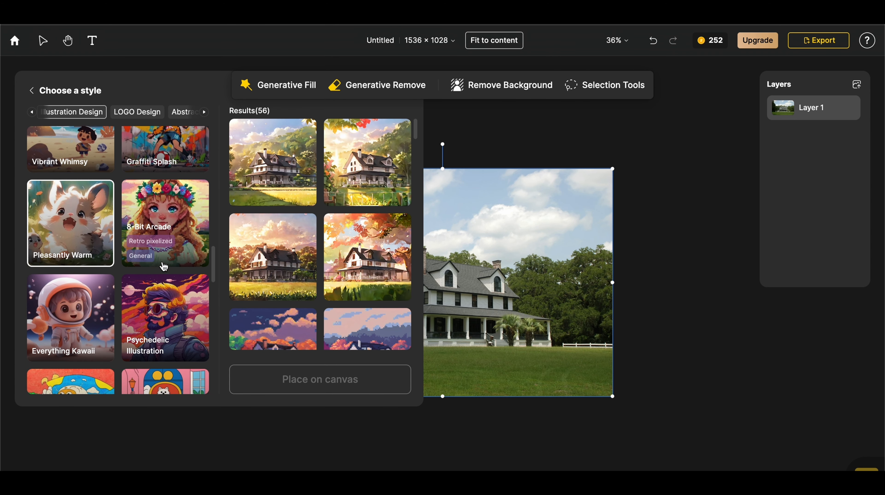
Step: Generate Everything Kawaii versions of the house
left_click(70, 317)
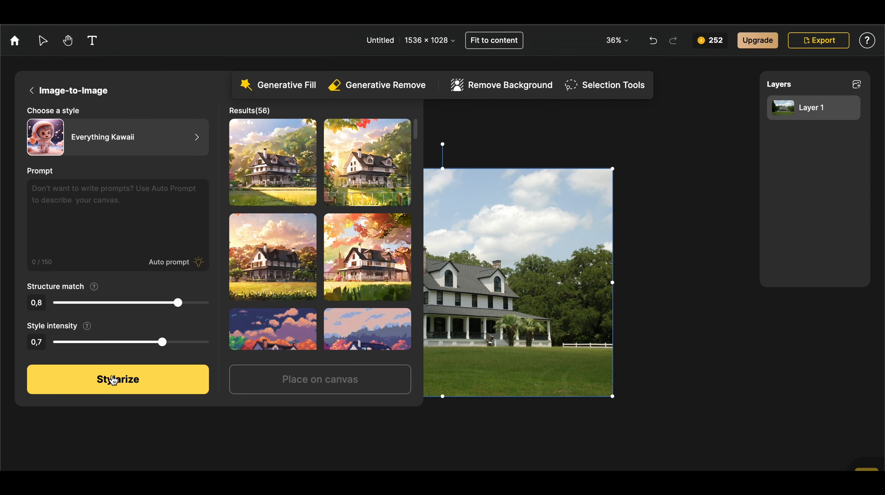
left_click(114, 383)
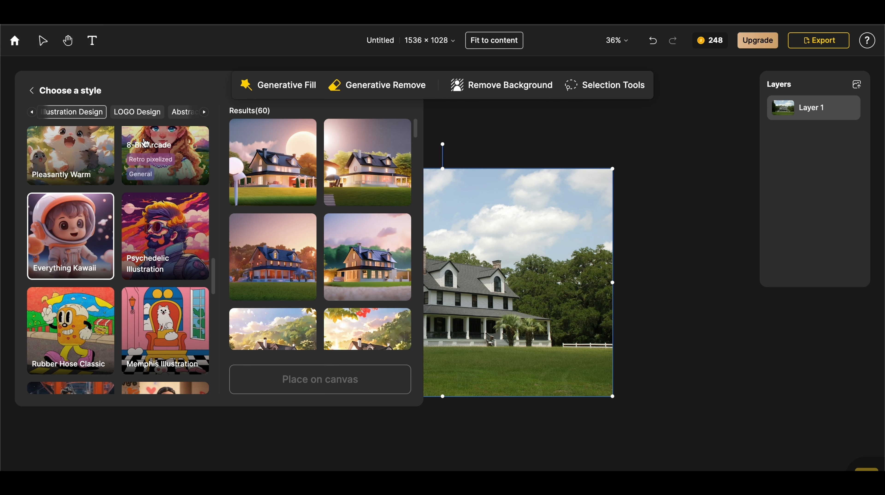
scroll("down", 3)
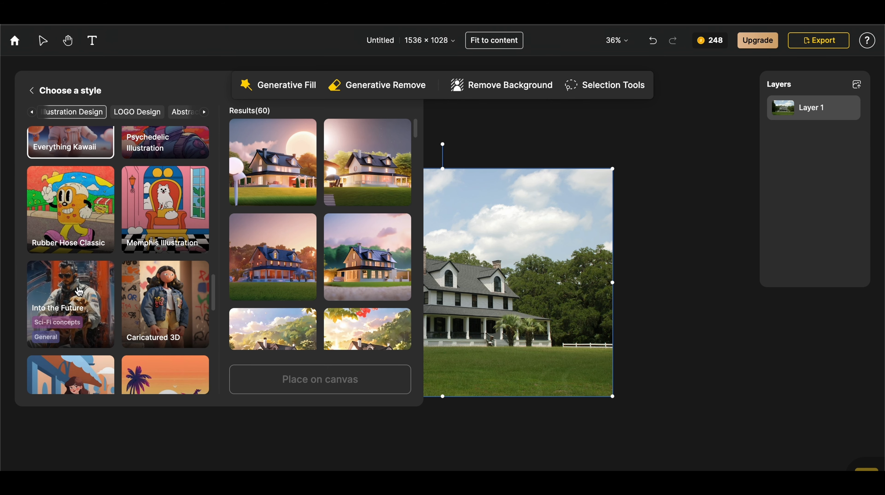
Step: Generate Into the Future versions of the house and preview the results
left_click(79, 291)
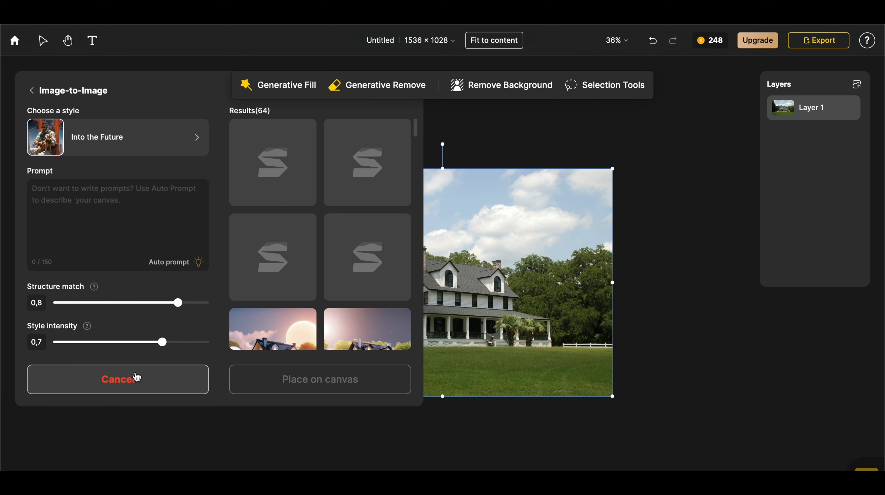
left_click(136, 379)
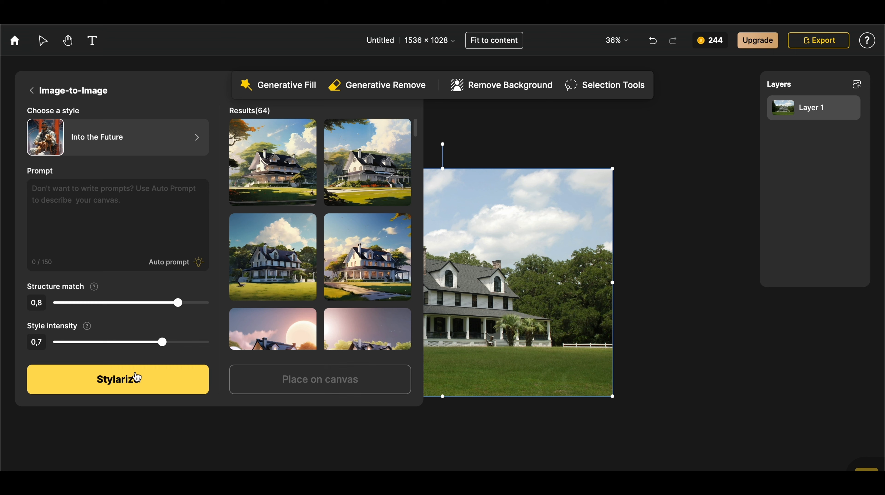
left_click(263, 171)
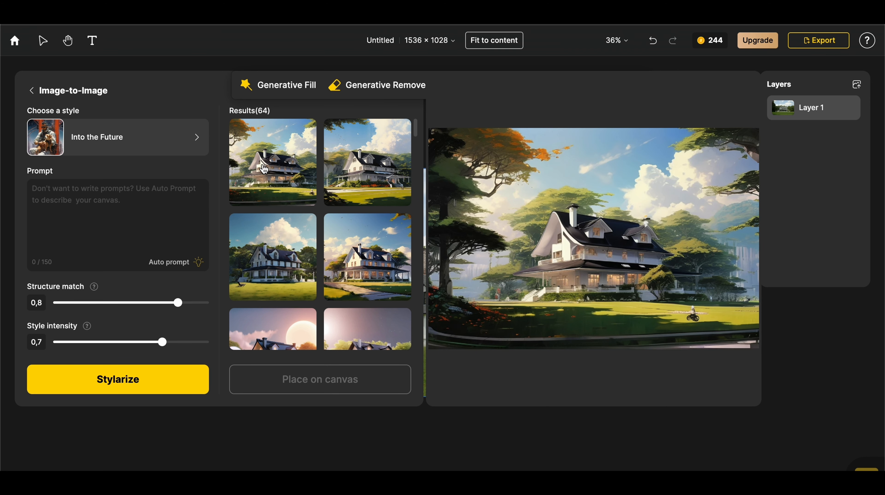
left_click(355, 160)
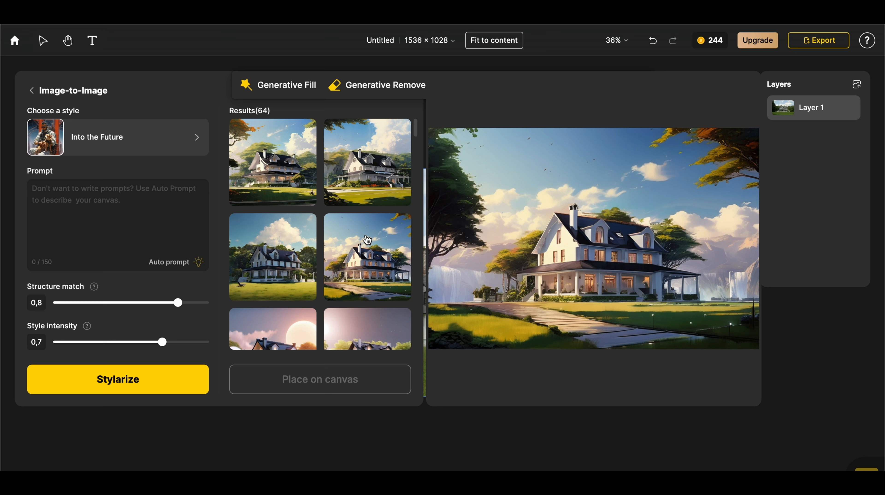
left_click(279, 247)
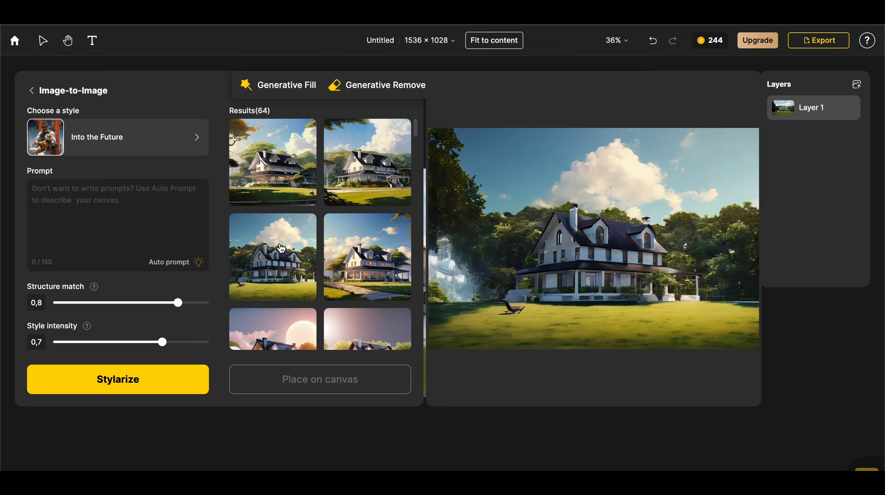
Step: Generate Minimalist Characters versions of the house and preview the results
left_click(103, 137)
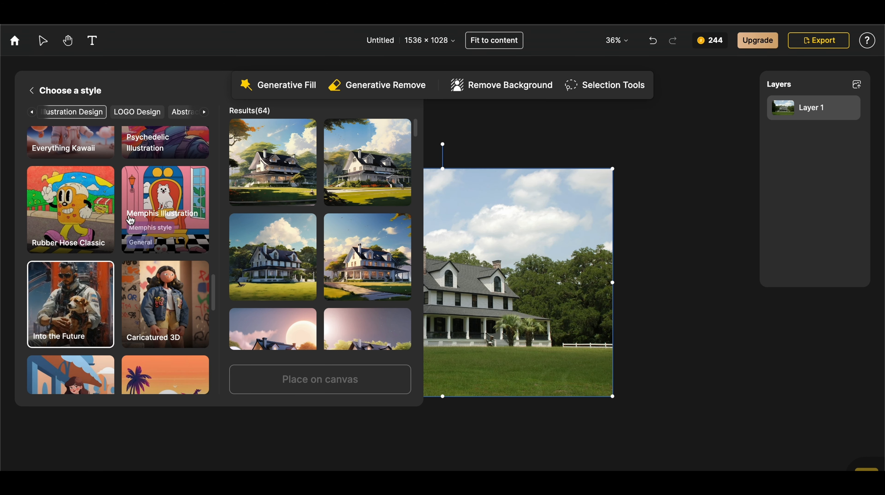
scroll("down", 3)
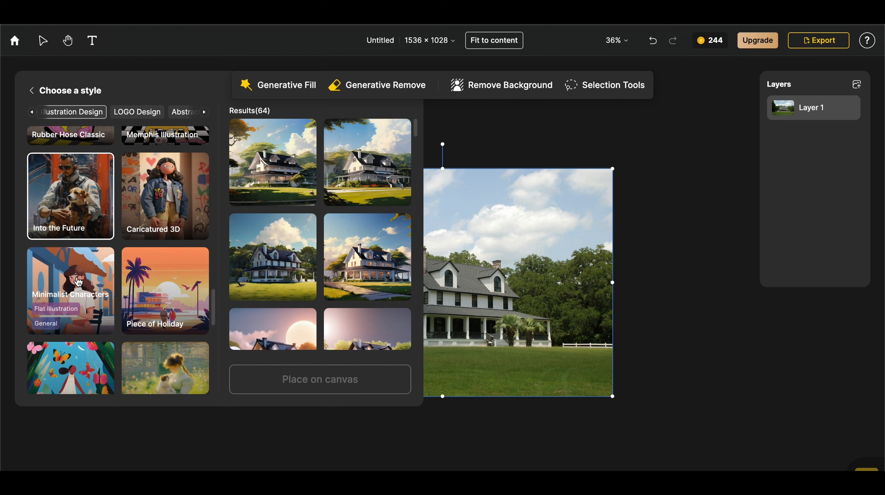
left_click(76, 283)
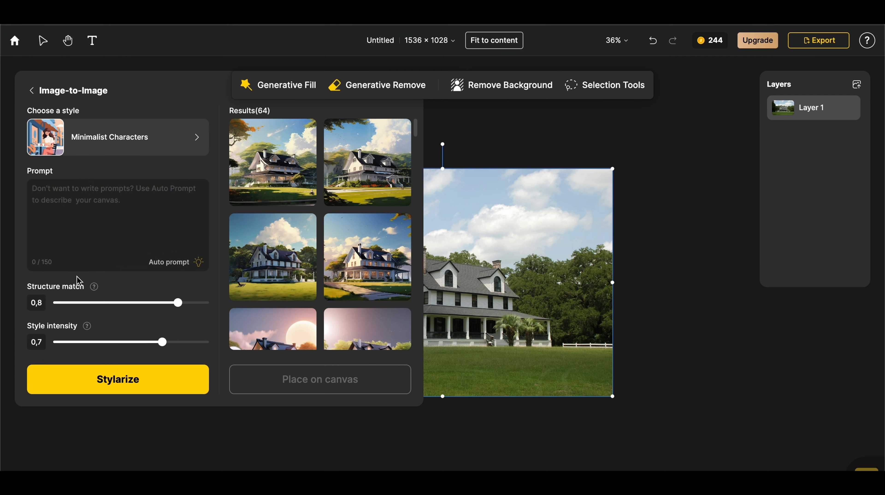
left_click(124, 379)
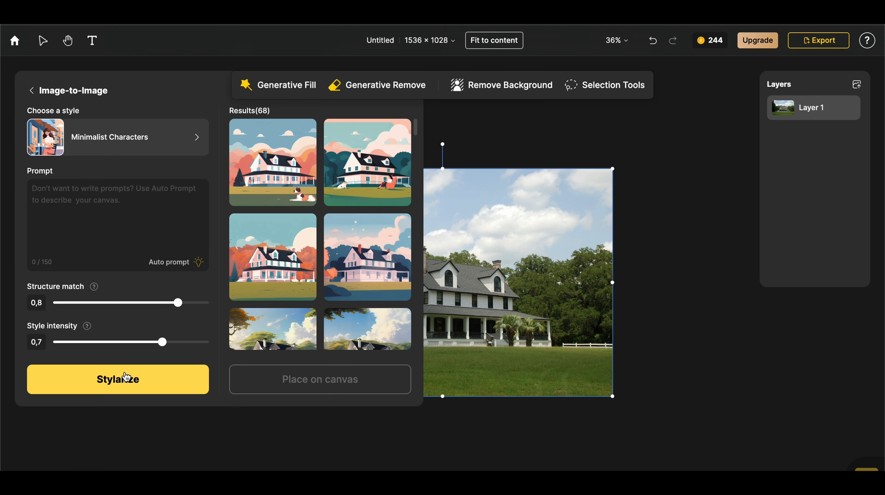
left_click(123, 379)
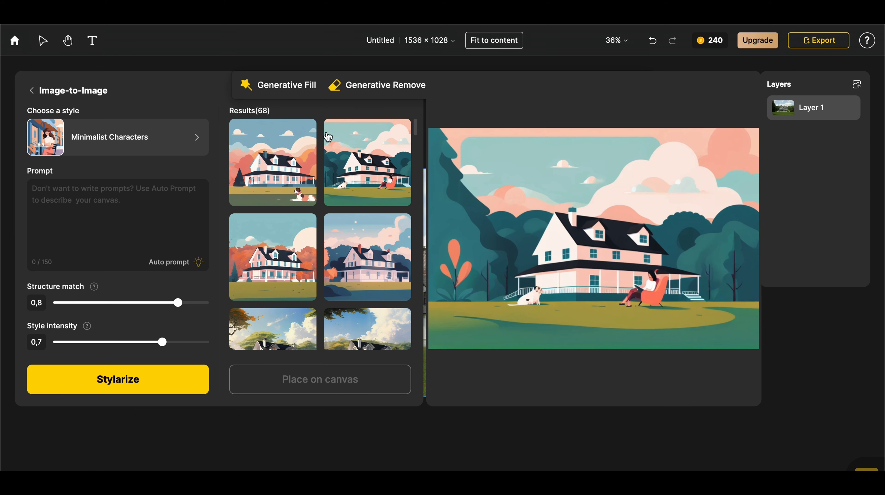
left_click(365, 256)
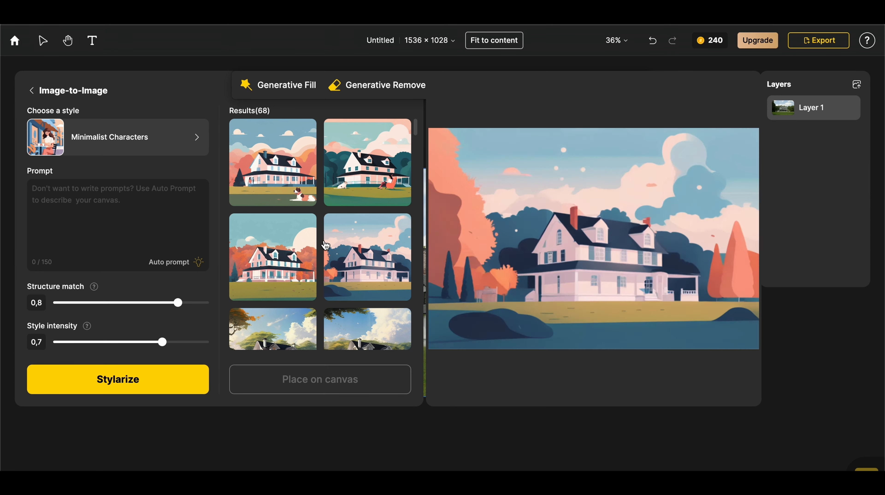
mouse_move(346, 254)
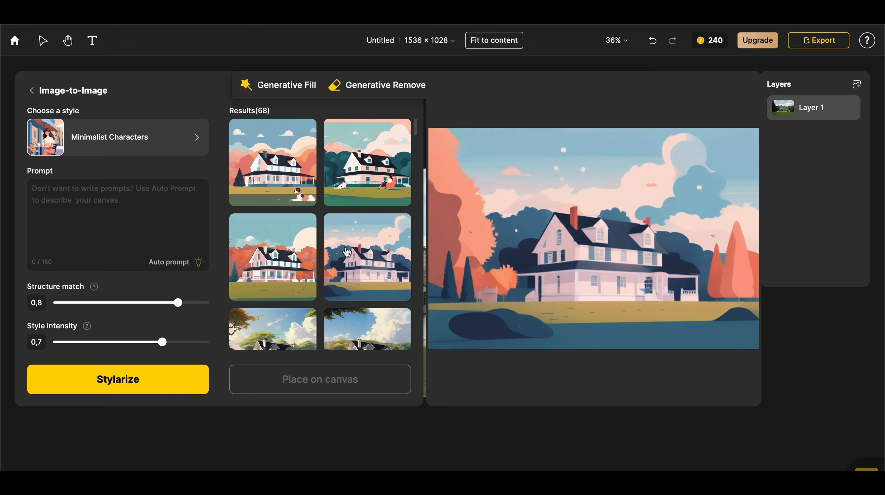
Step: Generate Piece of Holiday versions of the house
left_click(283, 260)
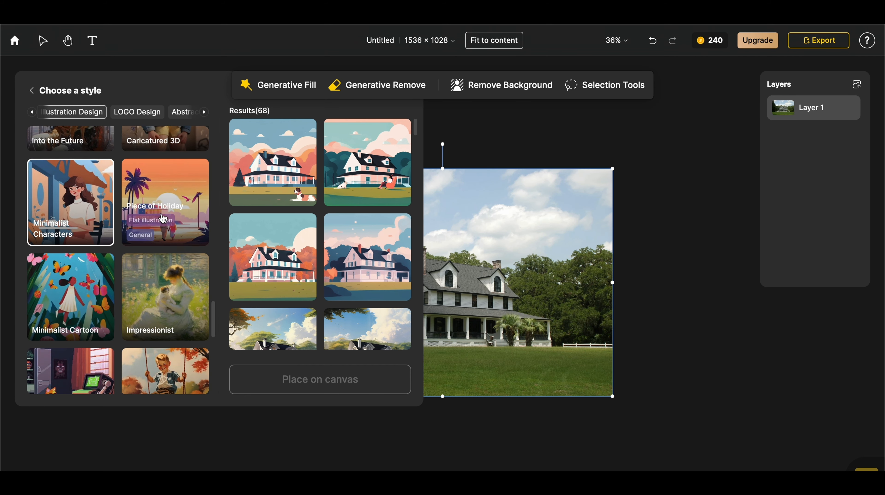
left_click(163, 202)
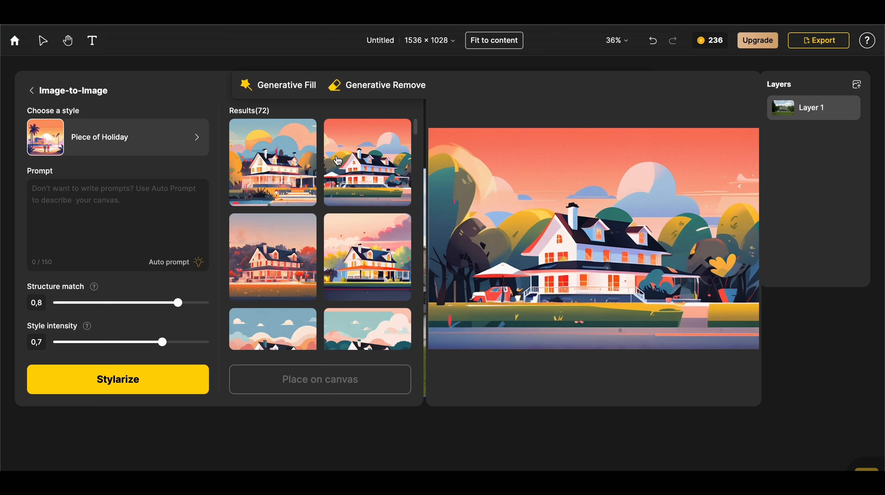
left_click(271, 259)
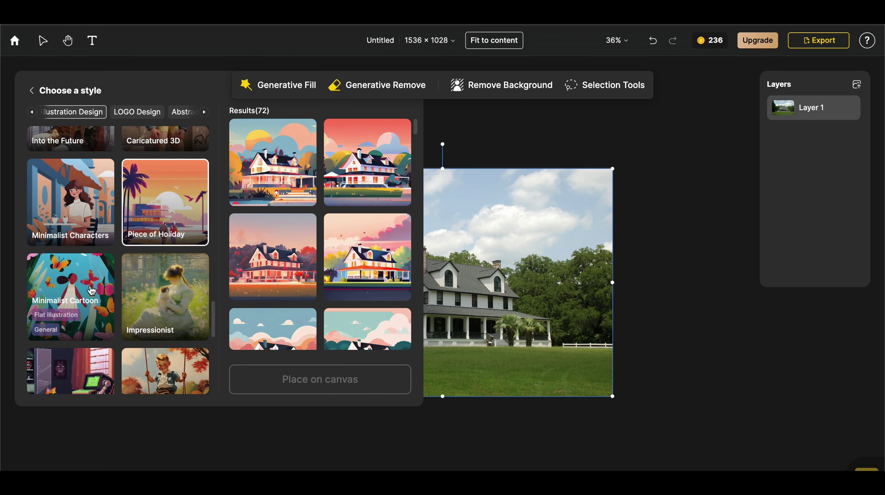
Step: Generate Impressionist, Back to 1950 and Vintage Engraving versions of the house
left_click(166, 298)
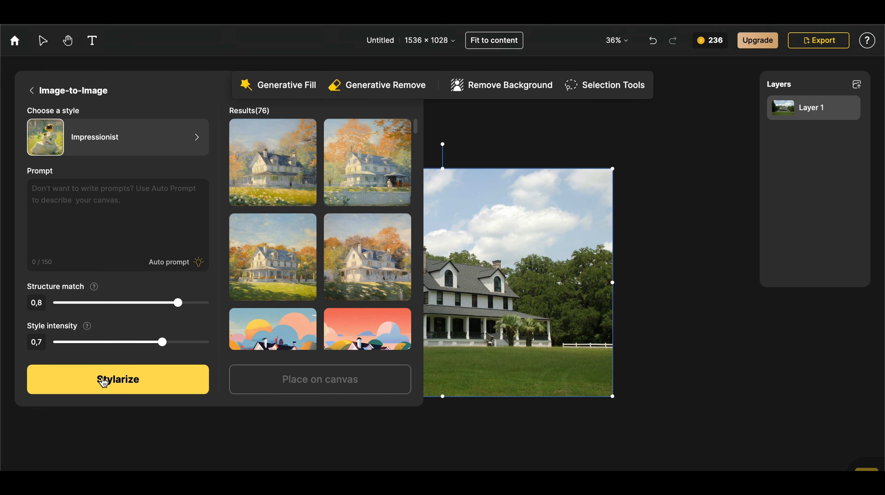
left_click(104, 381)
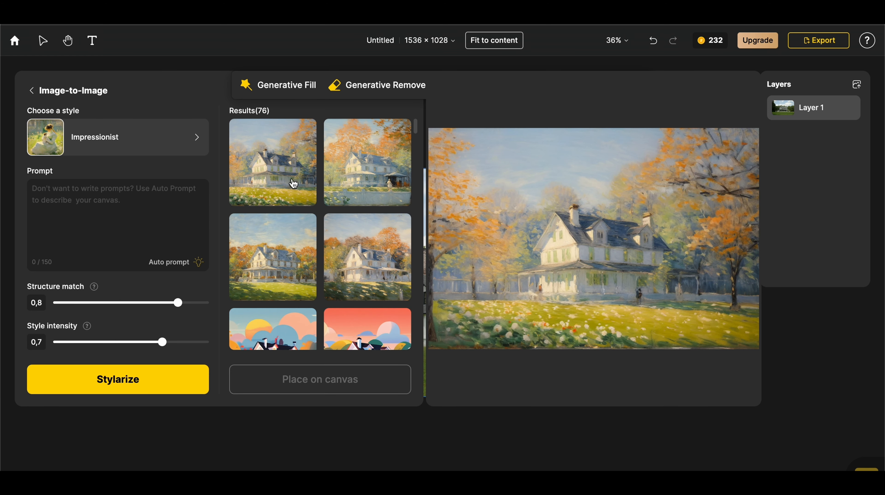
left_click(348, 249)
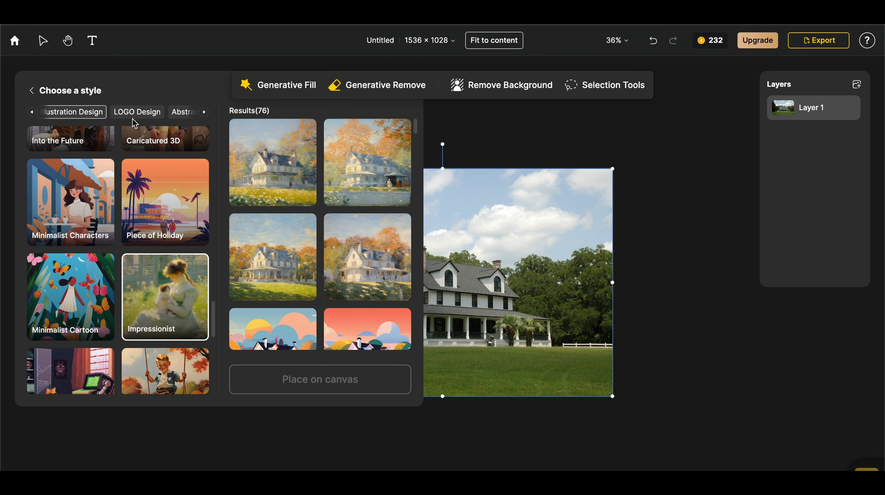
scroll("down", 3)
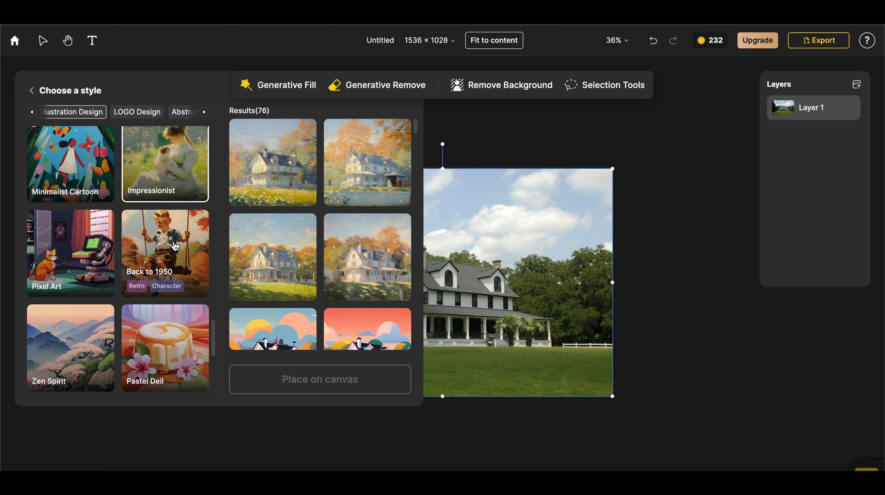
left_click(168, 250)
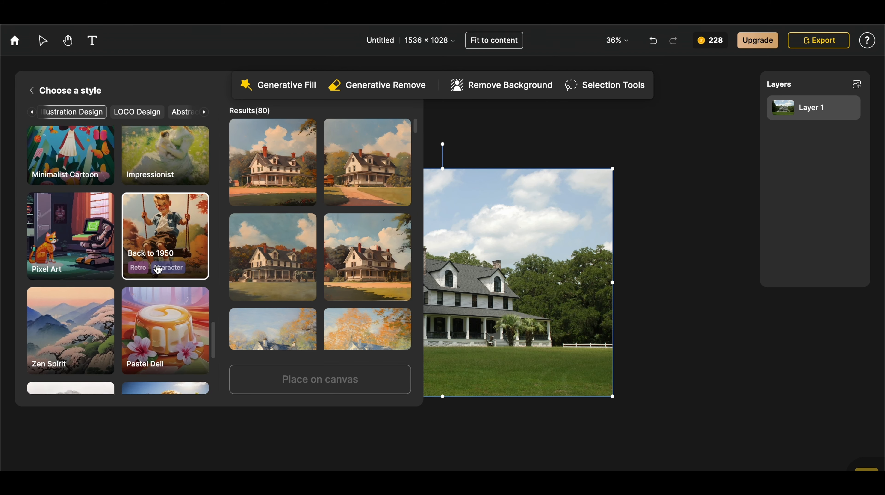
scroll("down", 3)
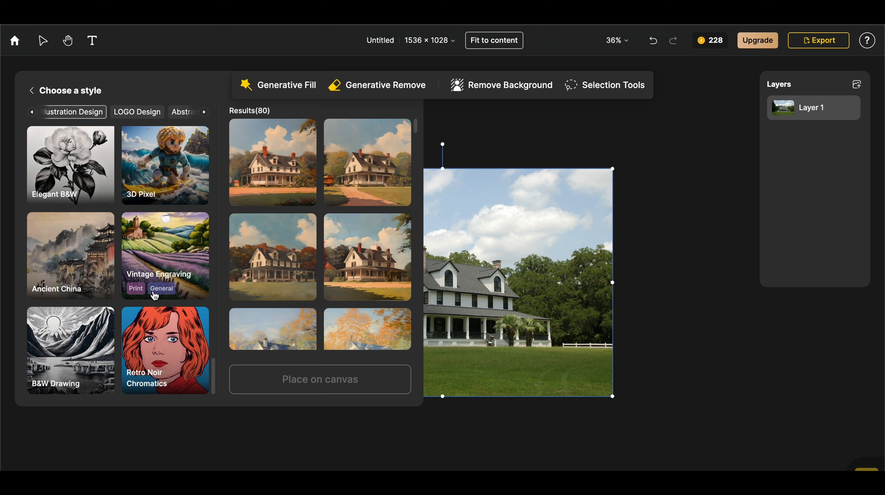
mouse_move(168, 246)
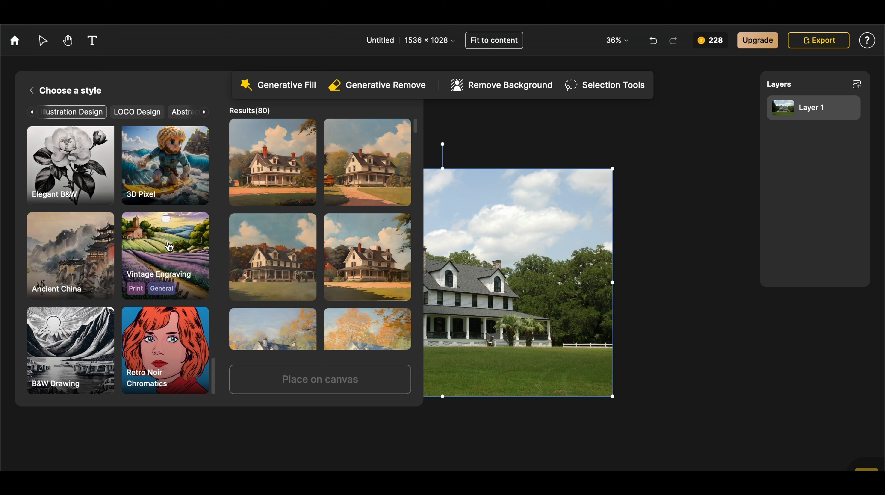
left_click(170, 245)
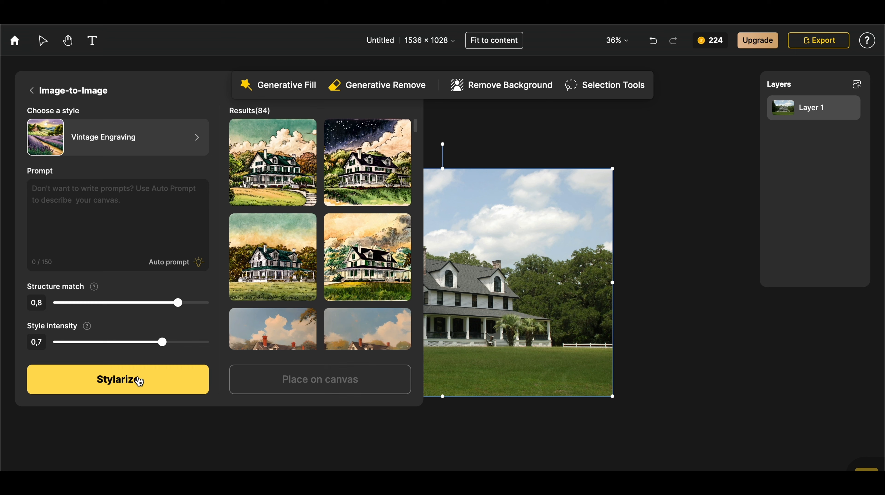
mouse_move(40, 289)
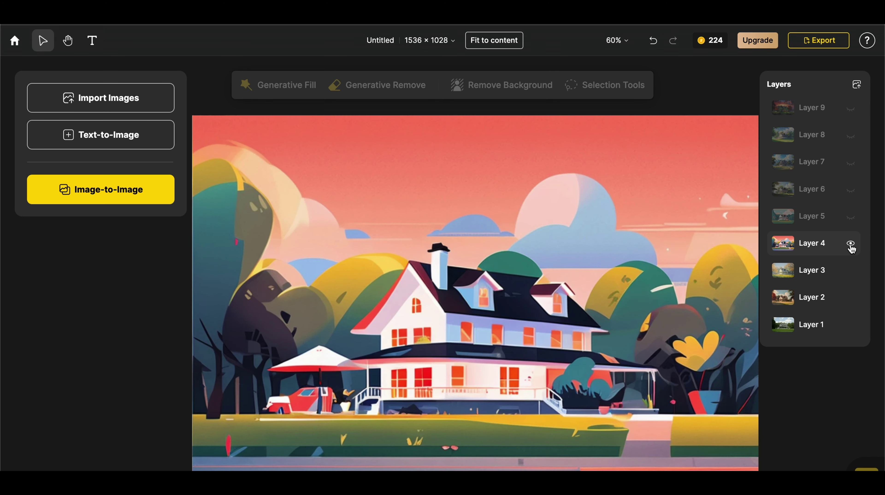
Step: Toggle layer visibility so only the Layer 4 sunset illustration is shown
left_click(850, 243)
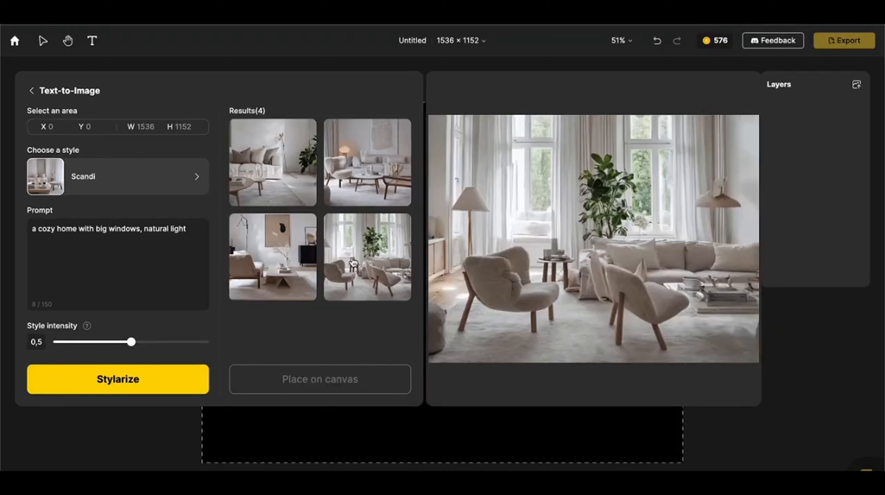
left_click(277, 270)
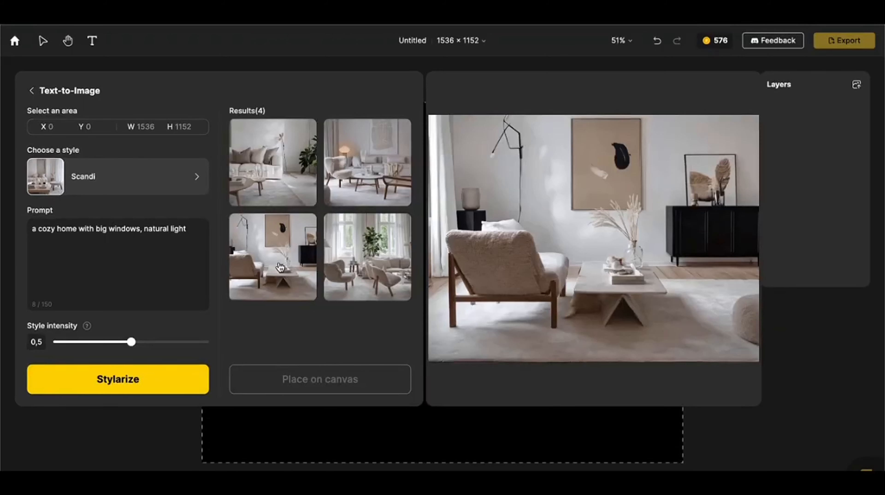
left_click(366, 259)
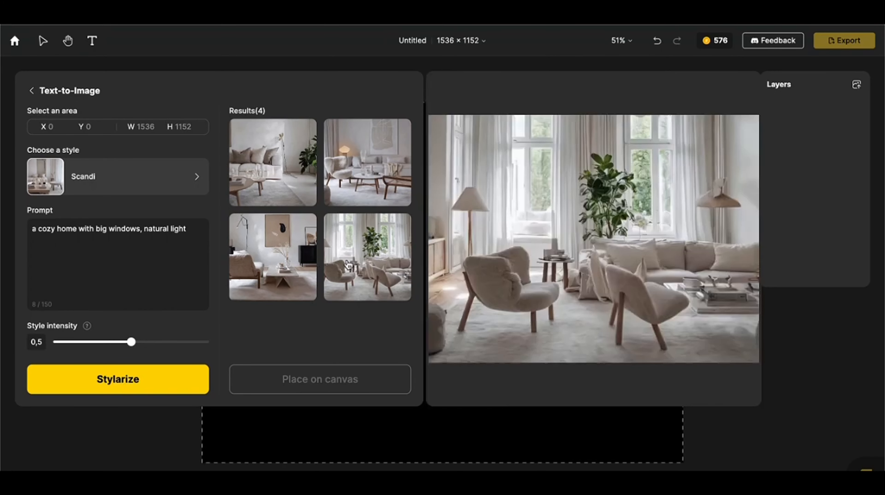